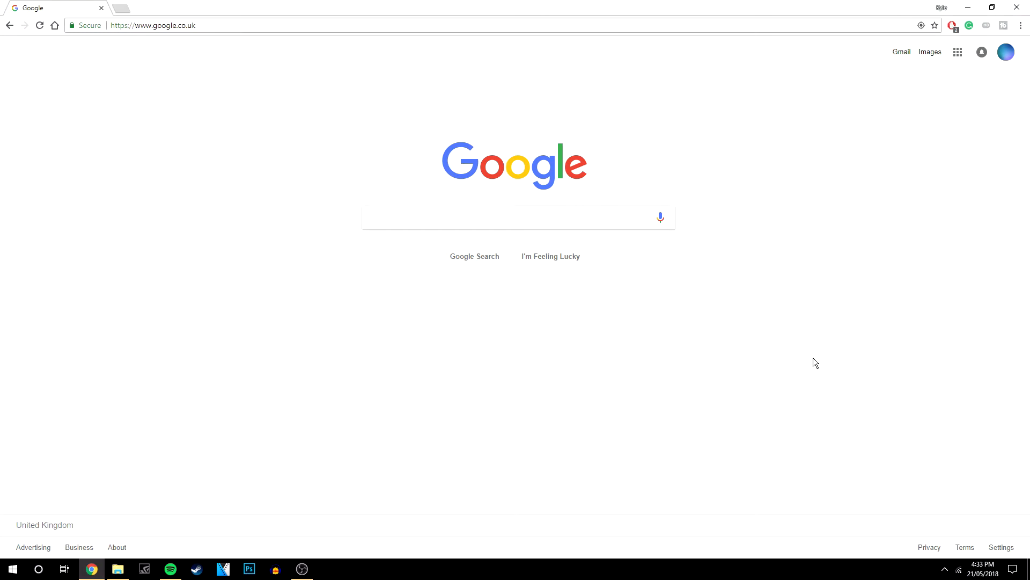
{"action": "mouse_move", "coordinate": [831, 356]}
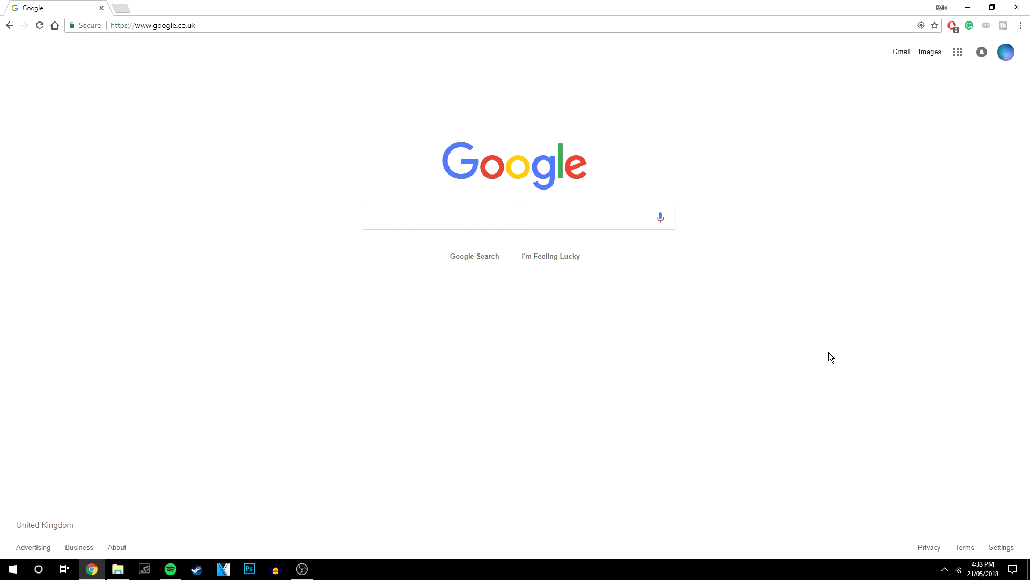
{"action": "mouse_move", "coordinate": [1021, 25]}
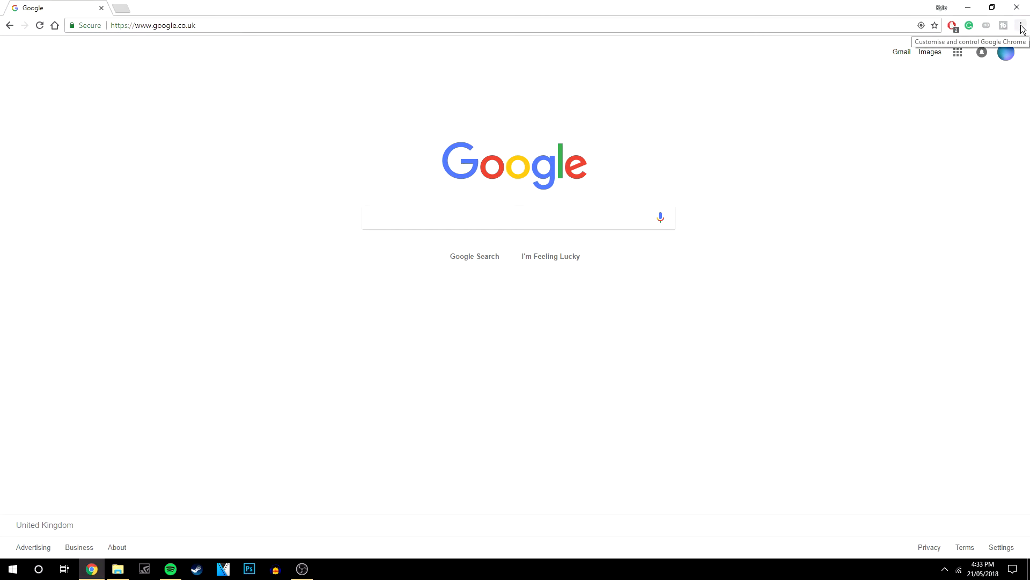
Show Chrome's three-dot main menu over the Google homepage.
{"action": "left_click", "coordinate": [1021, 24]}
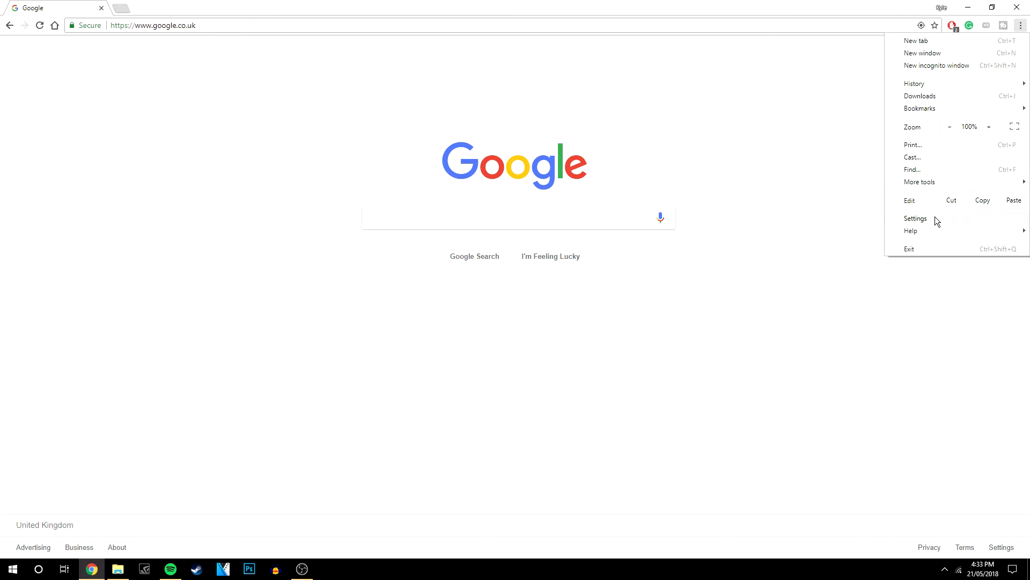
Go to Settings and expand Advanced, scrolling down to the System section.
{"action": "left_click", "coordinate": [916, 218]}
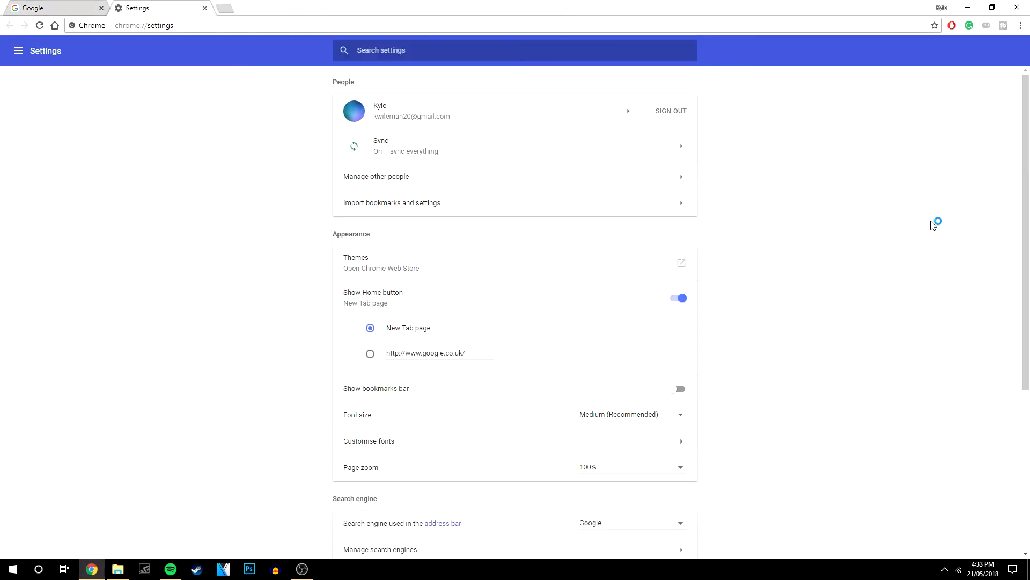
{"action": "scroll", "scroll_direction": "down", "scroll_amount": 3}
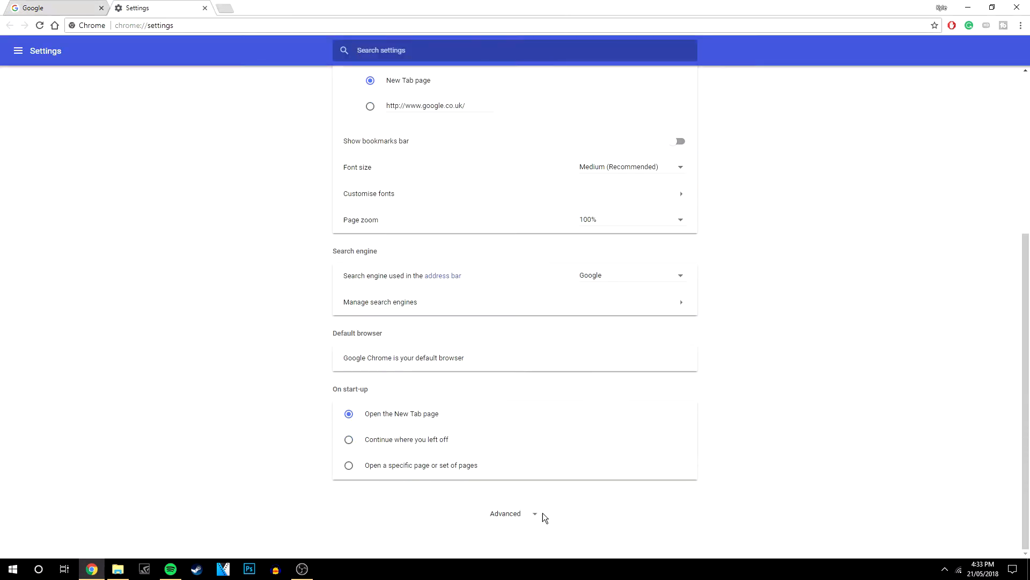
{"action": "left_click", "coordinate": [505, 513]}
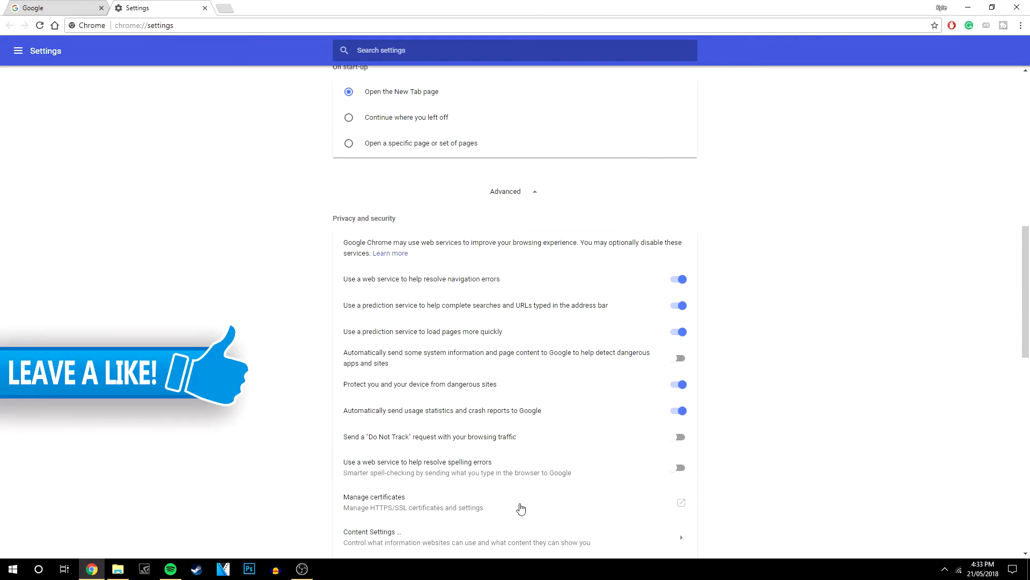
{"action": "scroll", "scroll_direction": "down", "scroll_amount": 3}
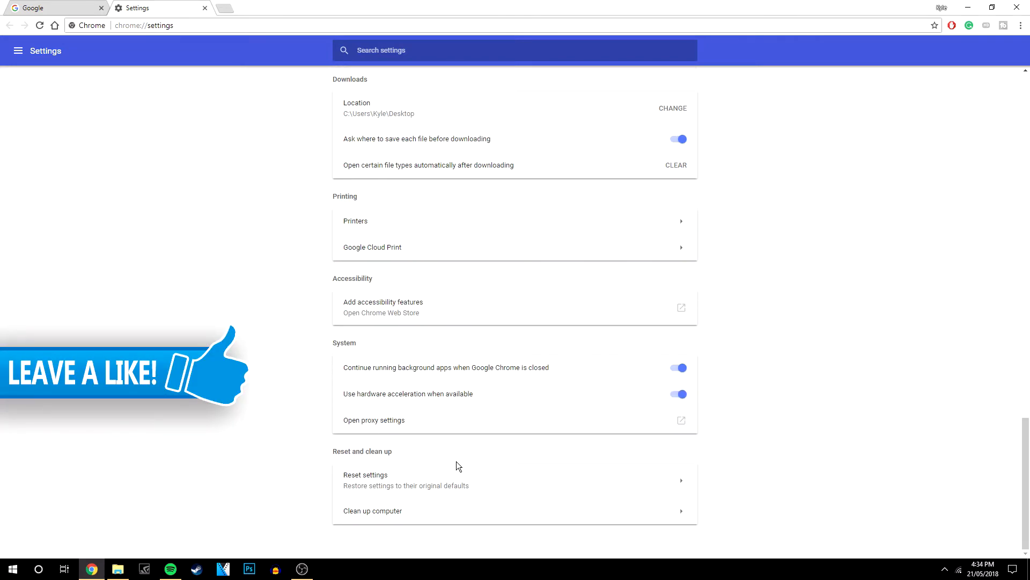
{"action": "mouse_move", "coordinate": [419, 400]}
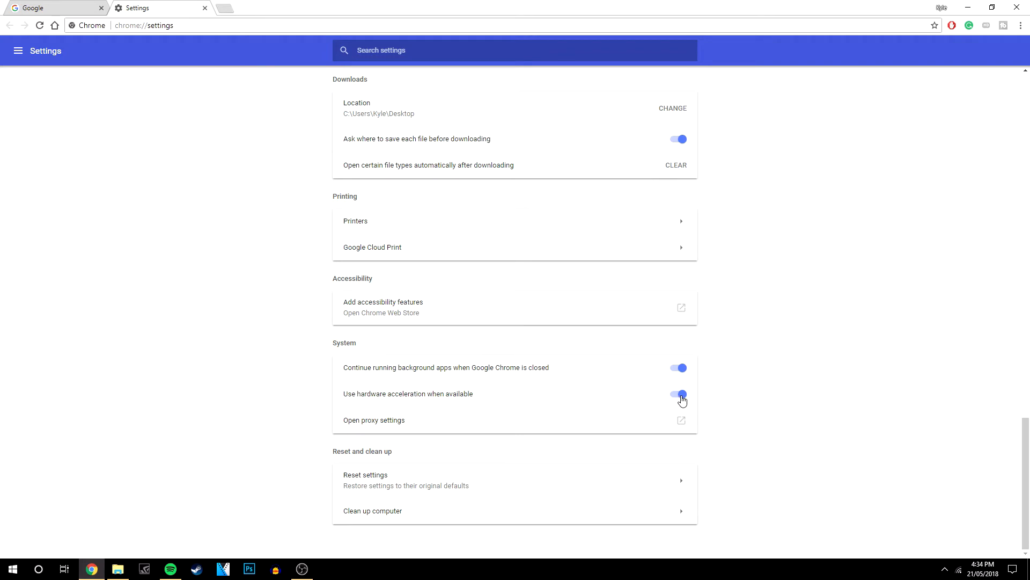
{"action": "left_click", "coordinate": [679, 394]}
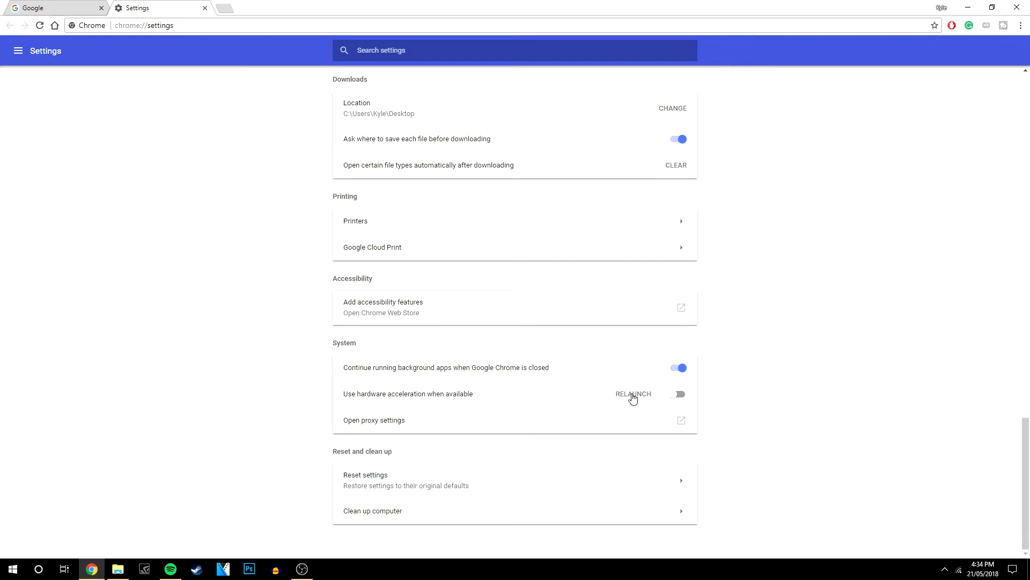
{"action": "mouse_move", "coordinate": [674, 399]}
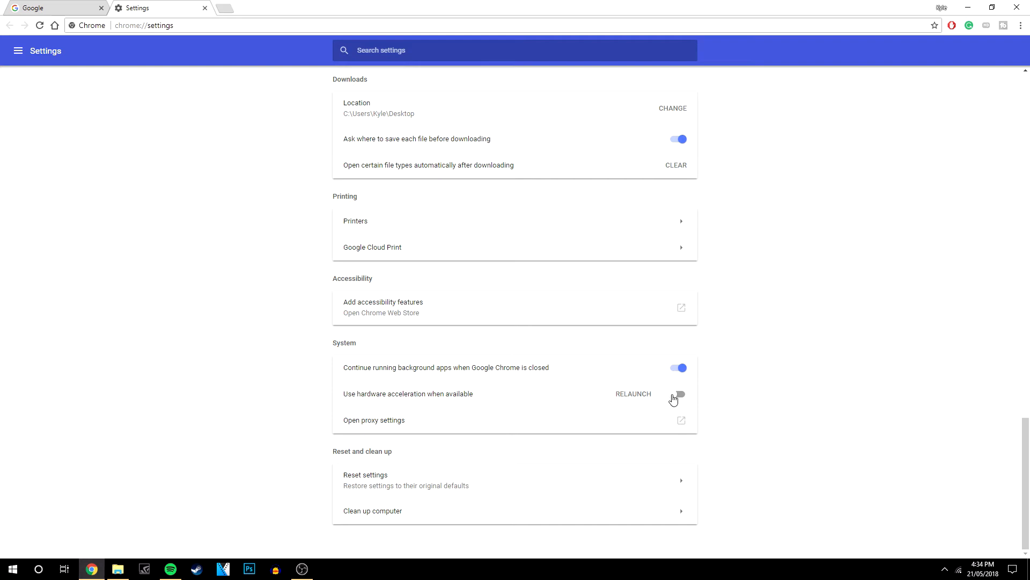
{"action": "left_click", "coordinate": [677, 394]}
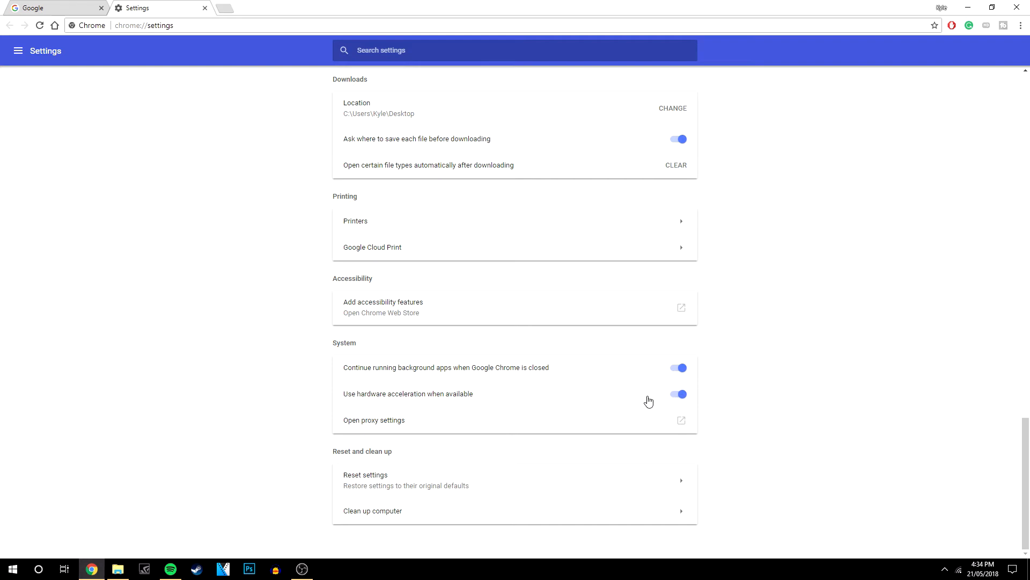